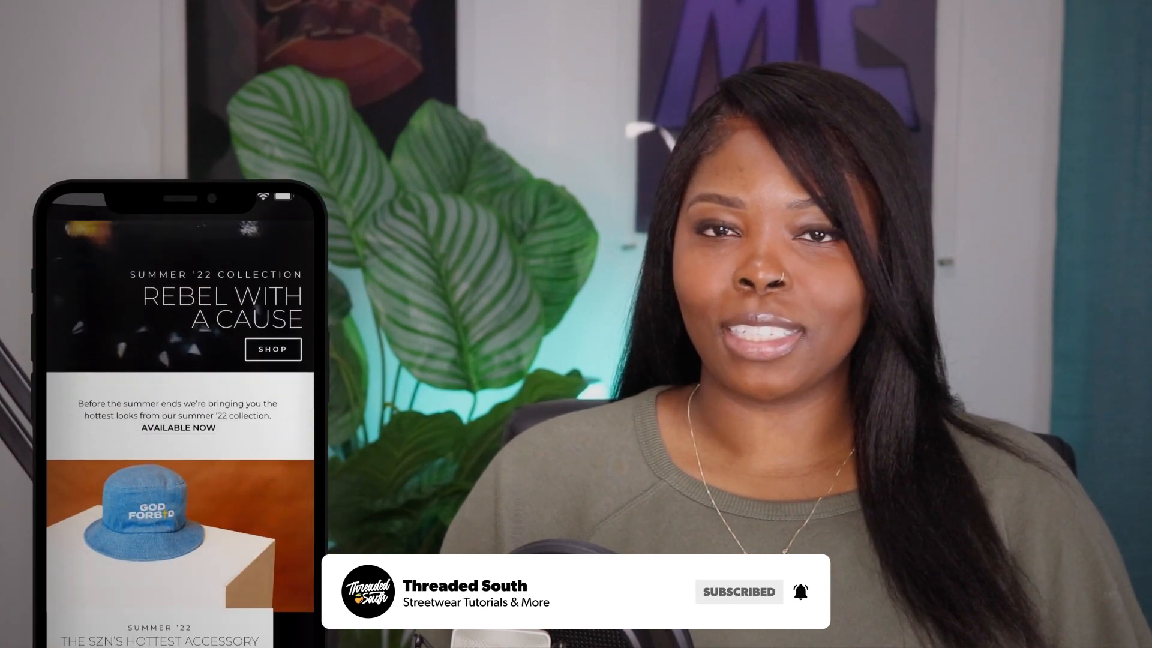
{"action": "scroll", "scroll_direction": "down", "scroll_amount": 3}
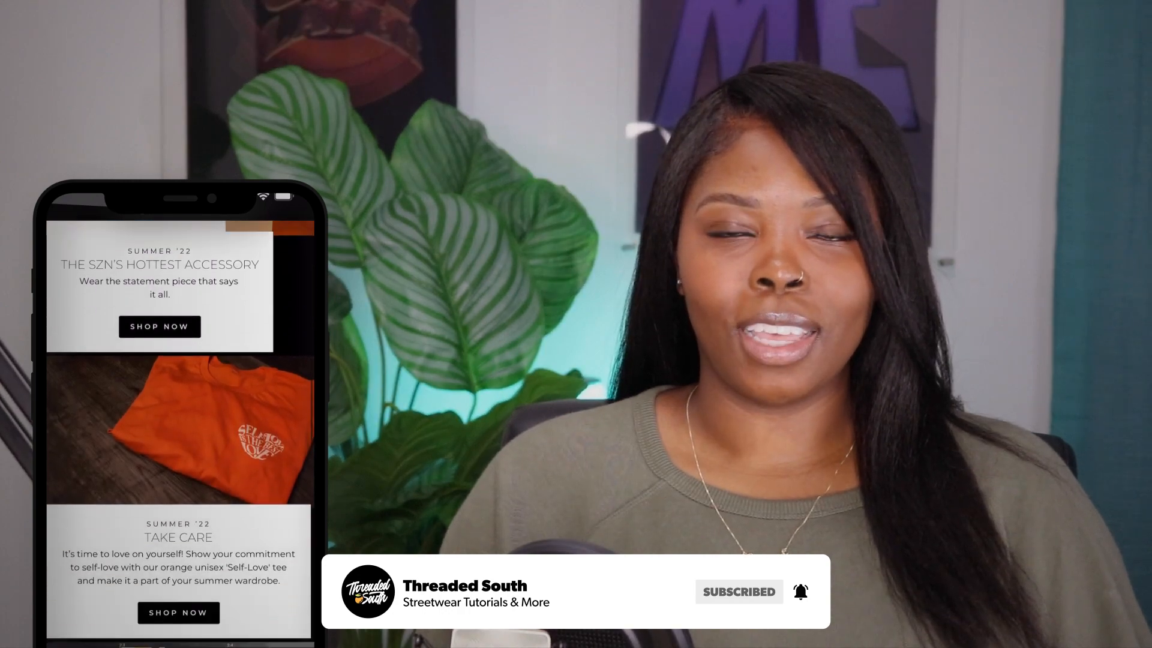